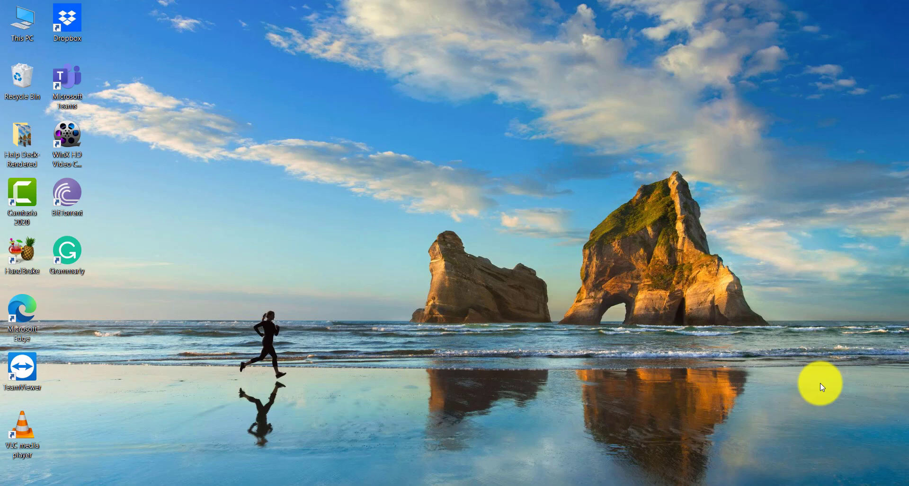
mouse_move(135, 239)
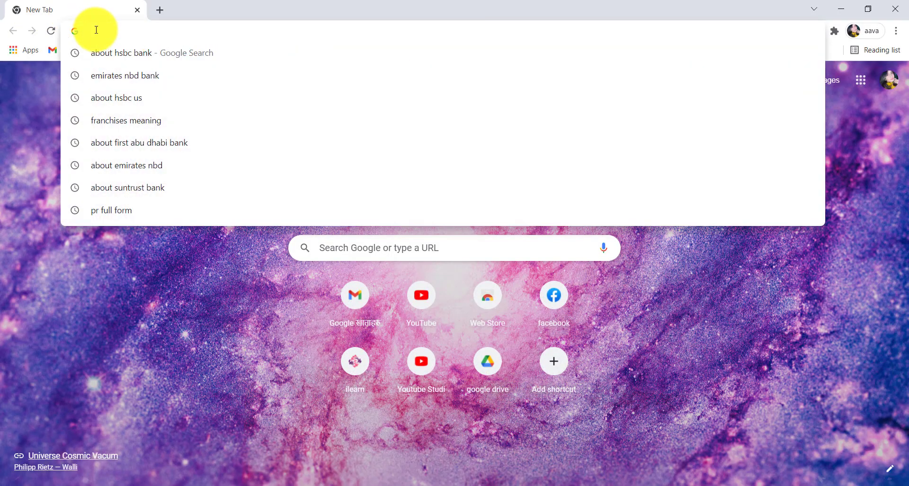
type("www.rbs.co.uk")
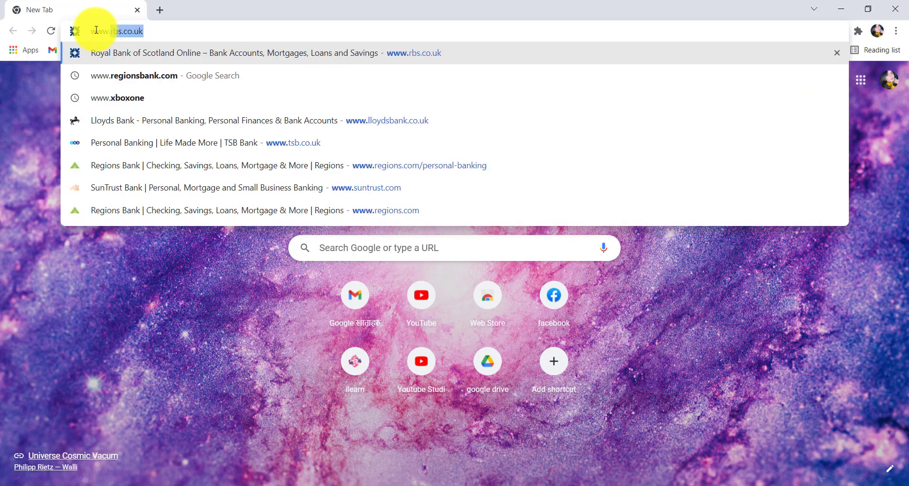
type("www.emiratesnbd.com")
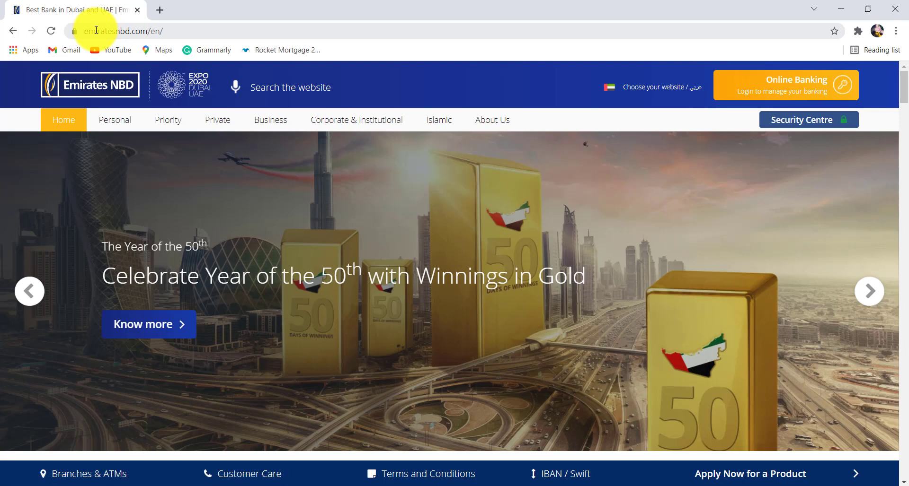
Reach the personal Online Banking login page via the Online Banking menu.
left_click(168, 119)
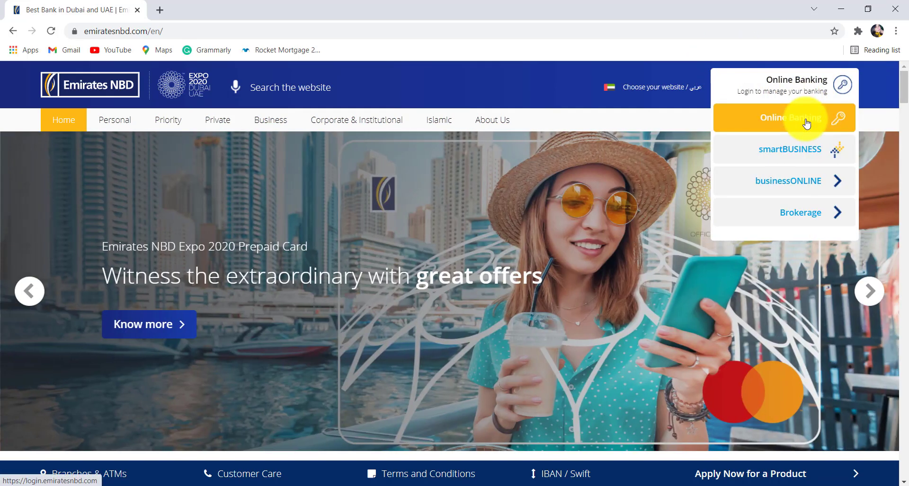
left_click(790, 117)
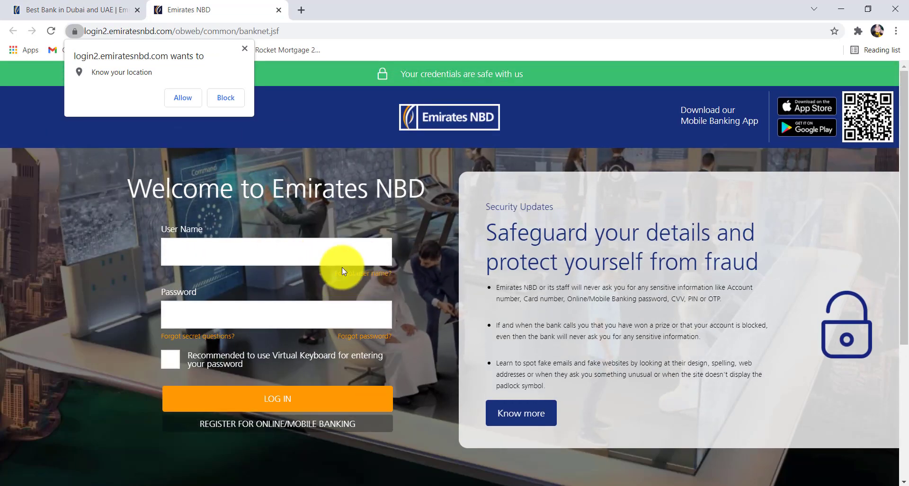
Follow the 'Forgot user name?' link and review the three retrieval requirements.
left_click(364, 272)
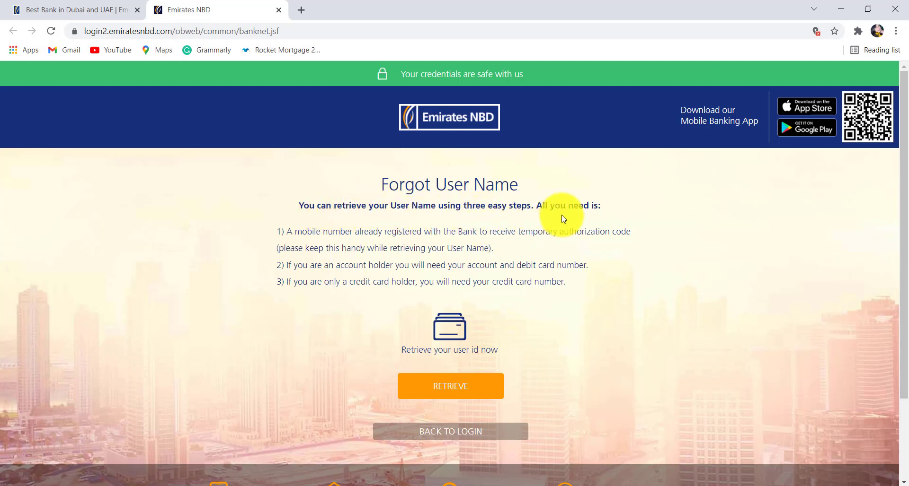
mouse_move(380, 249)
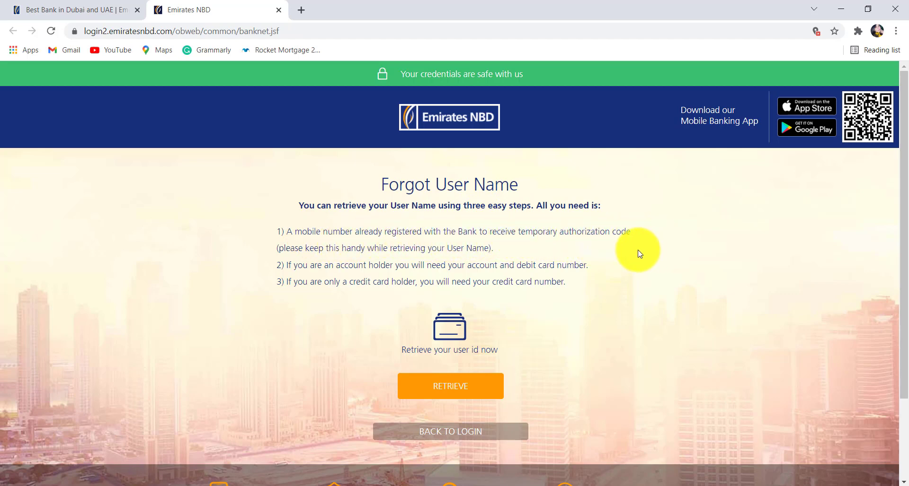
mouse_move(412, 271)
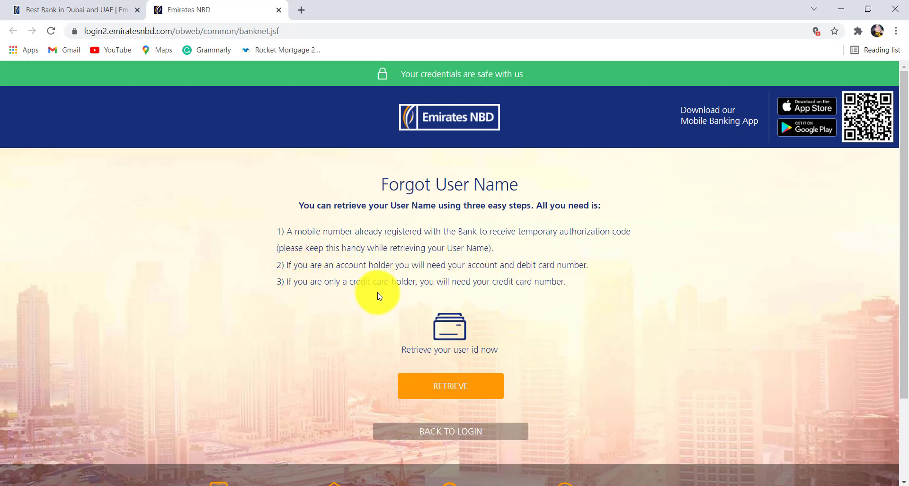
mouse_move(562, 302)
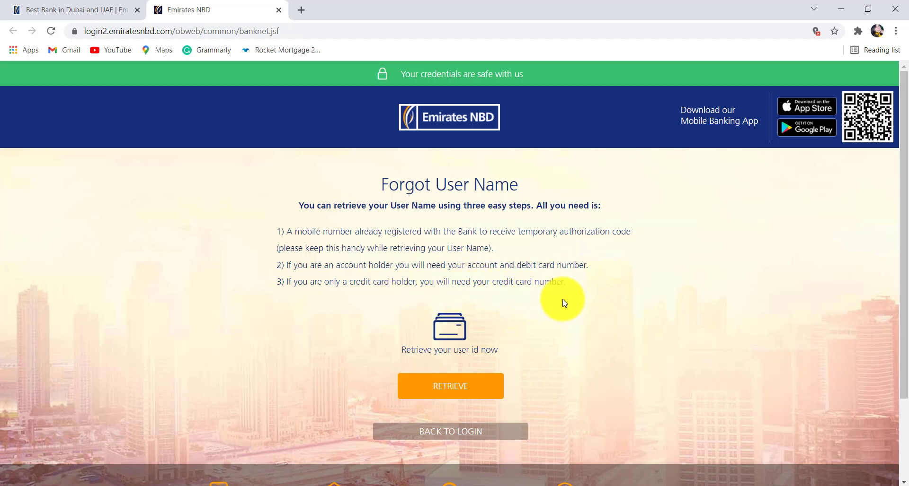
scroll("down", 3)
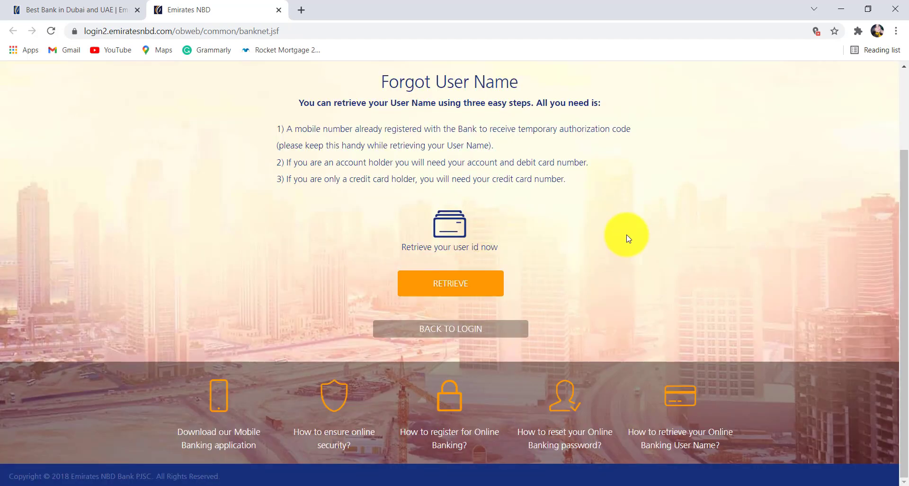
mouse_move(473, 285)
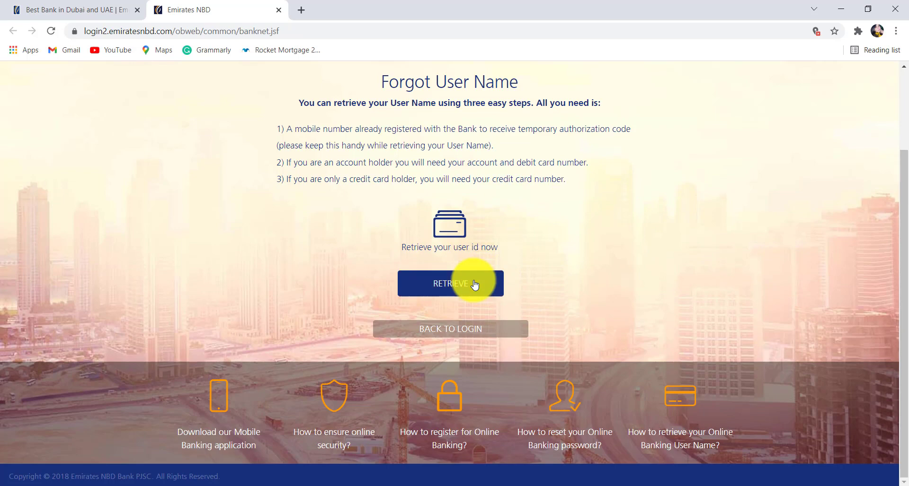
Begin user name retrieval to reach the account-or-credit-card choice page.
left_click(451, 284)
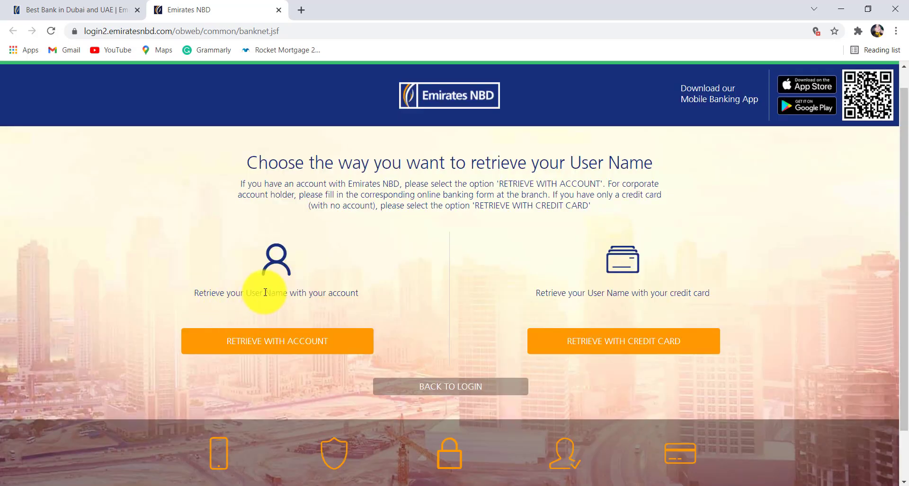
mouse_move(697, 292)
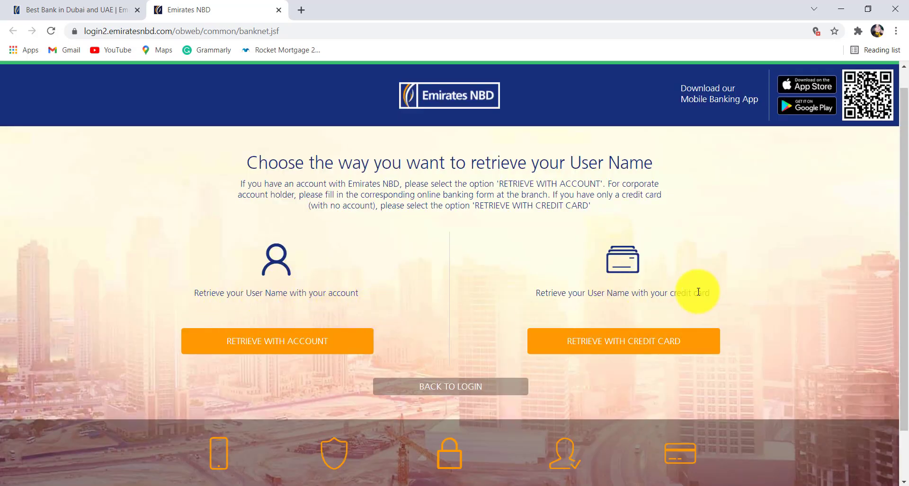
mouse_move(366, 368)
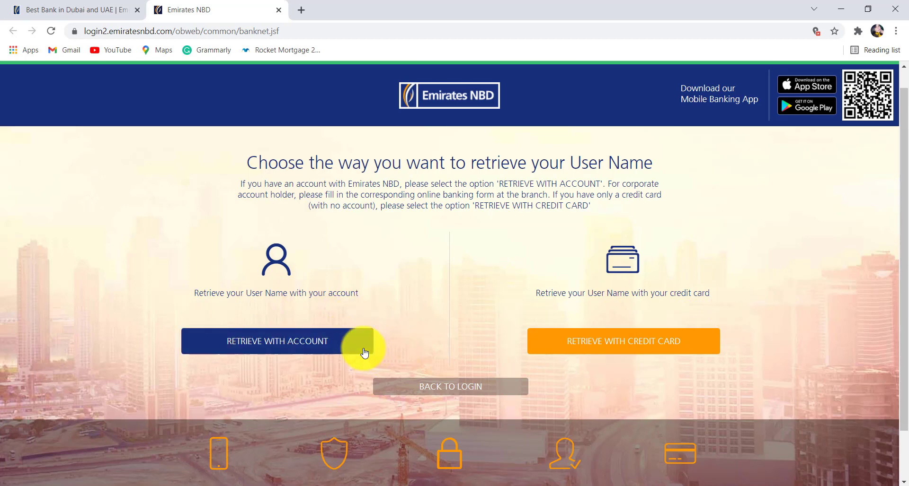
mouse_move(331, 342)
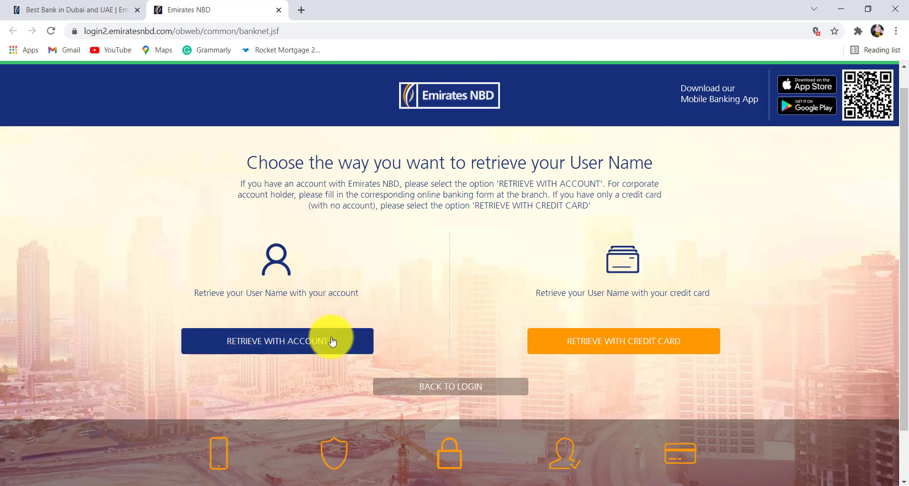
Choose Retrieve With Account, reaching the form for account and debit card numbers.
left_click(278, 341)
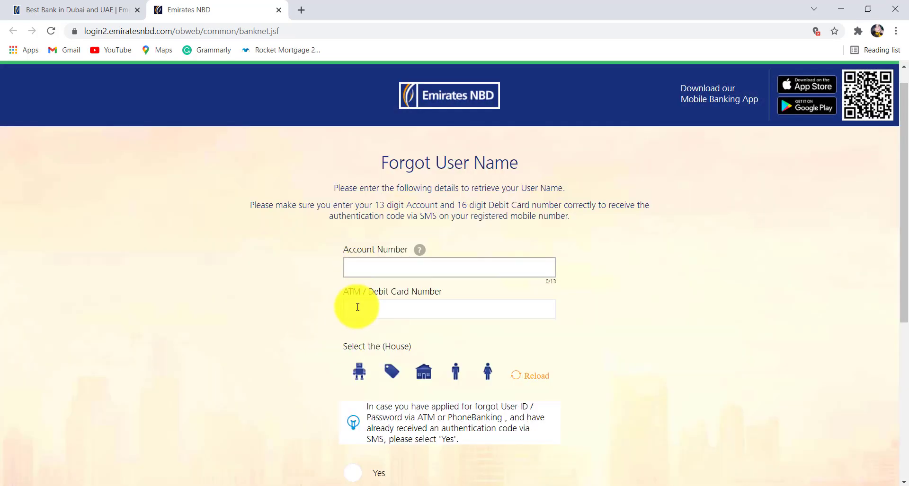
scroll("down", 3)
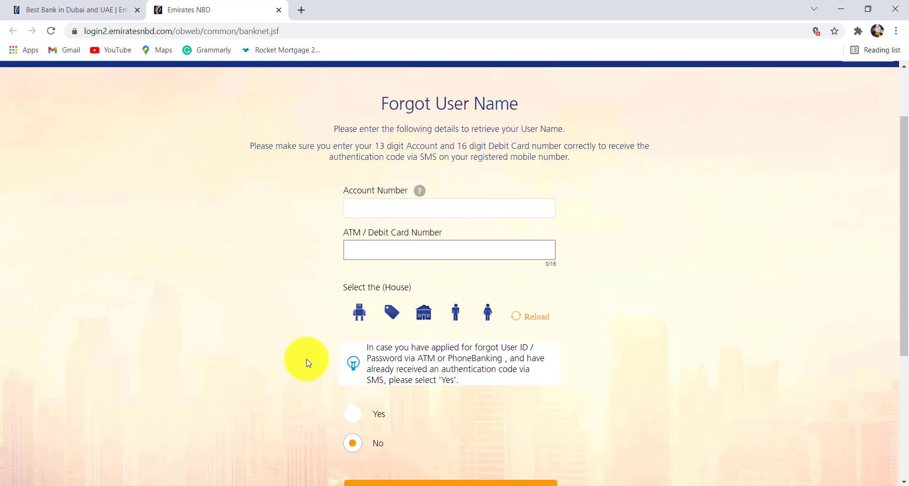